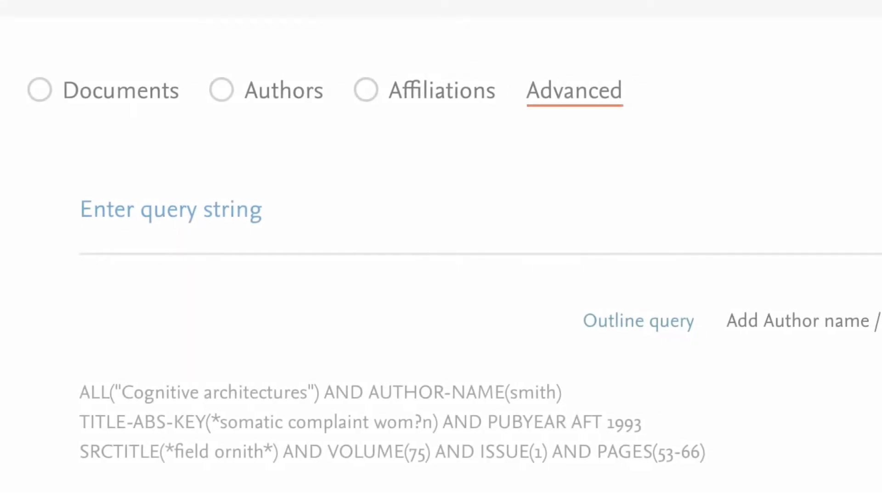
Step: Open the Scopus database from the UTS Library 'scopus' search results
{"action": "scroll", "scroll_direction": "right", "scroll_amount": 3}
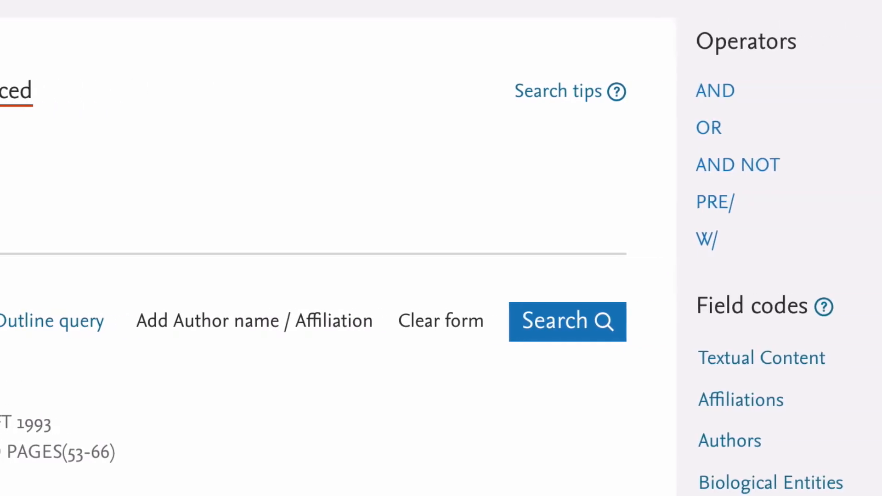
{"action": "left_click", "coordinate": [567, 321]}
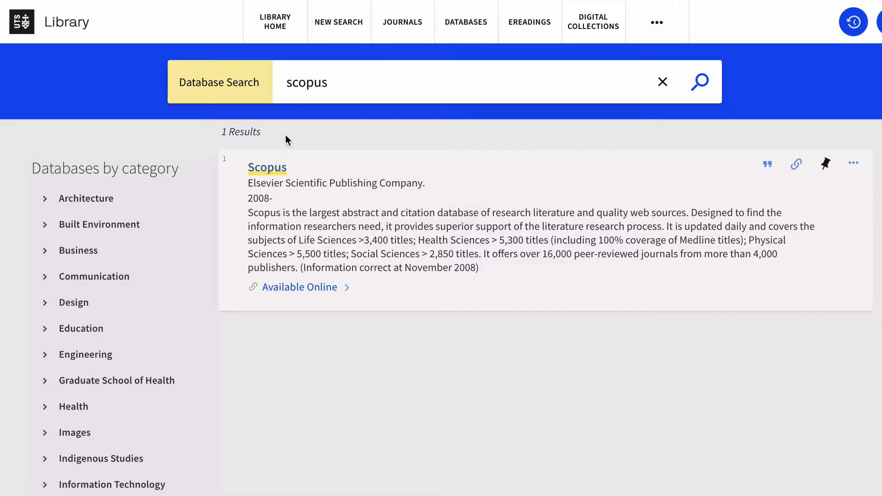
{"action": "left_click", "coordinate": [267, 167]}
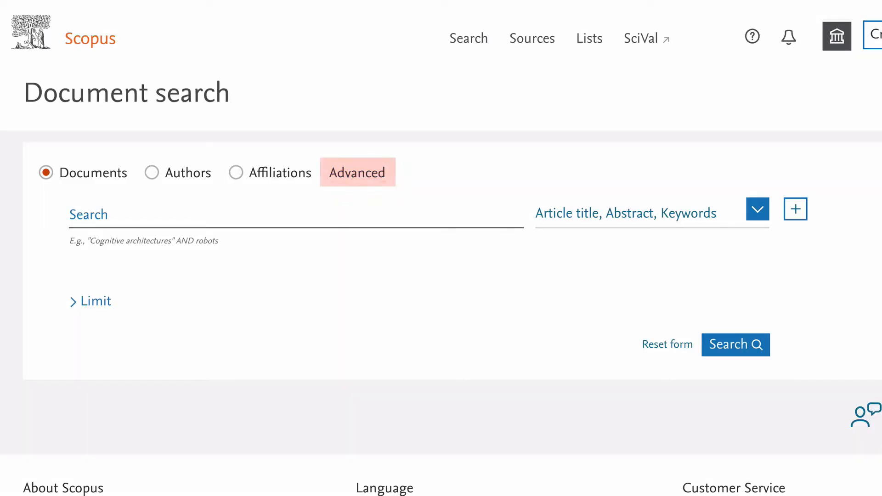
Step: Switch to Advanced search and place the cursor in the empty query string field
{"action": "left_click", "coordinate": [357, 171]}
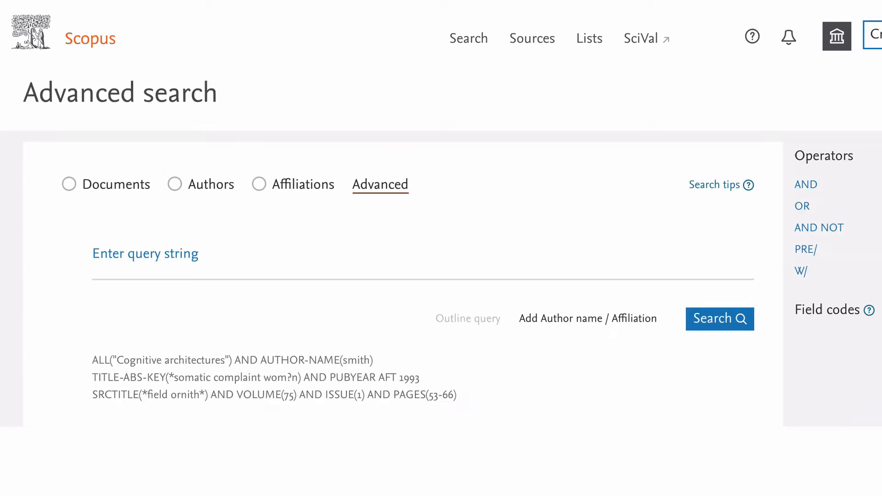
{"action": "left_click", "coordinate": [827, 310]}
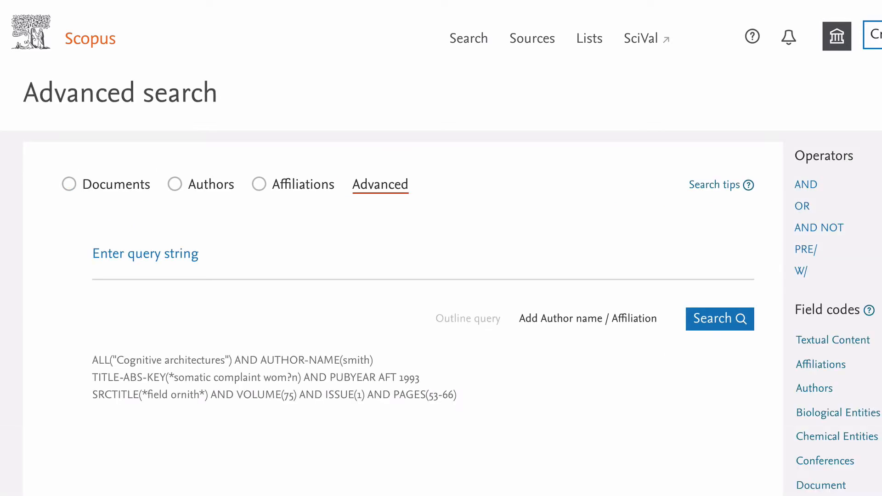
{"action": "left_click", "coordinate": [719, 319]}
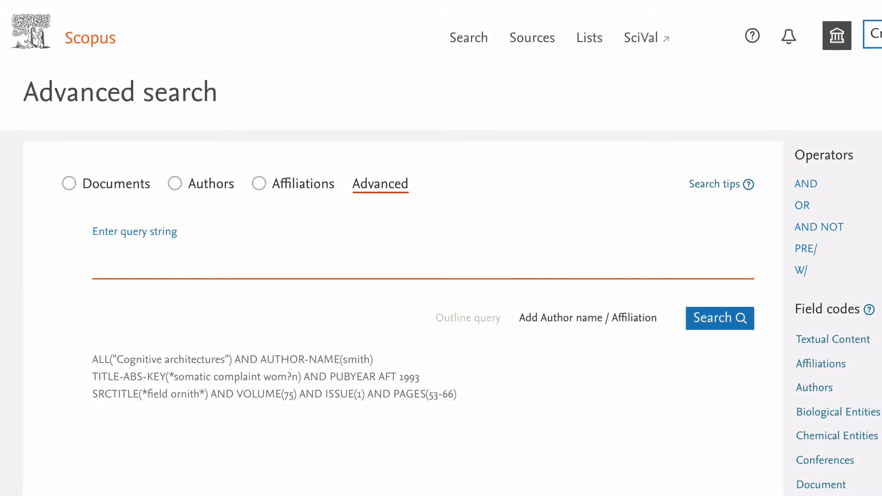
Step: Enter the query string ethic* AND nanotech* AND (health* OR medic*) without running it
{"action": "type", "text": "ethic"}
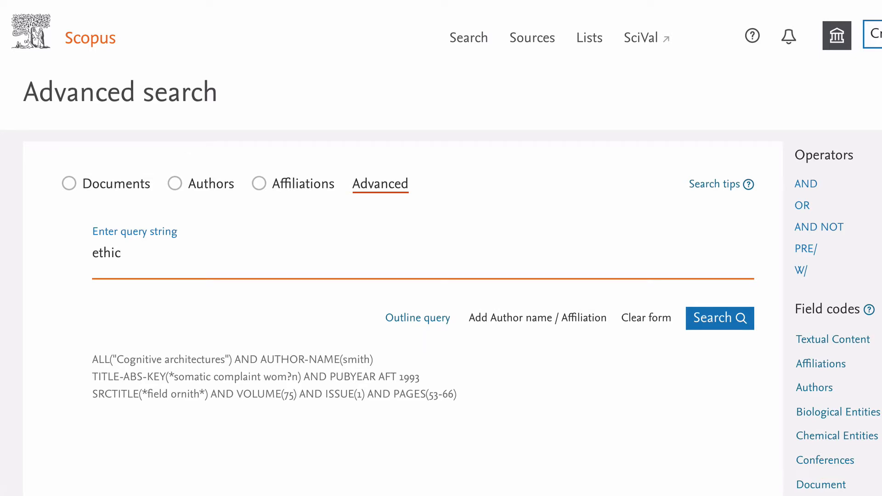
{"action": "type", "text": "*"}
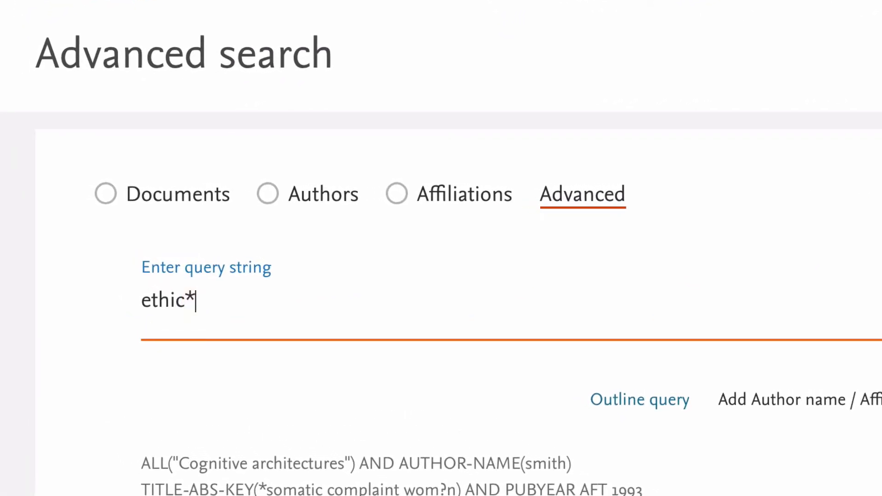
{"action": "scroll", "scroll_direction": "right", "scroll_amount": 3}
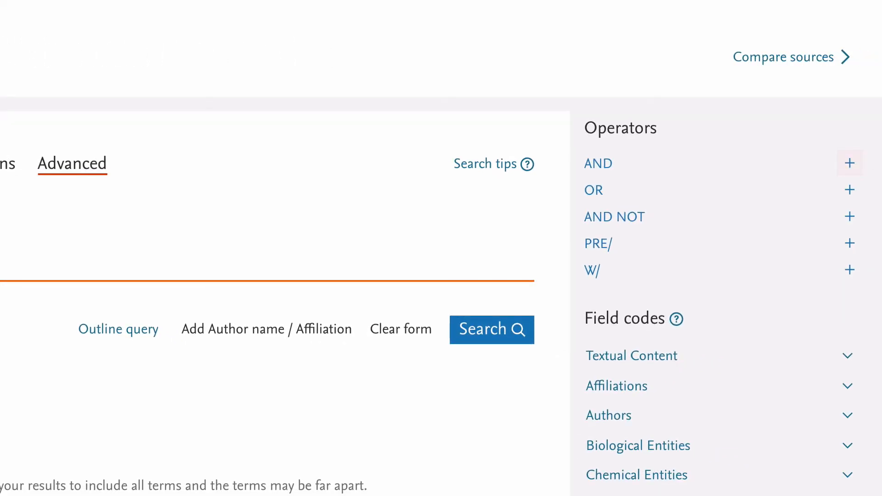
{"action": "mouse_move", "coordinate": [598, 164]}
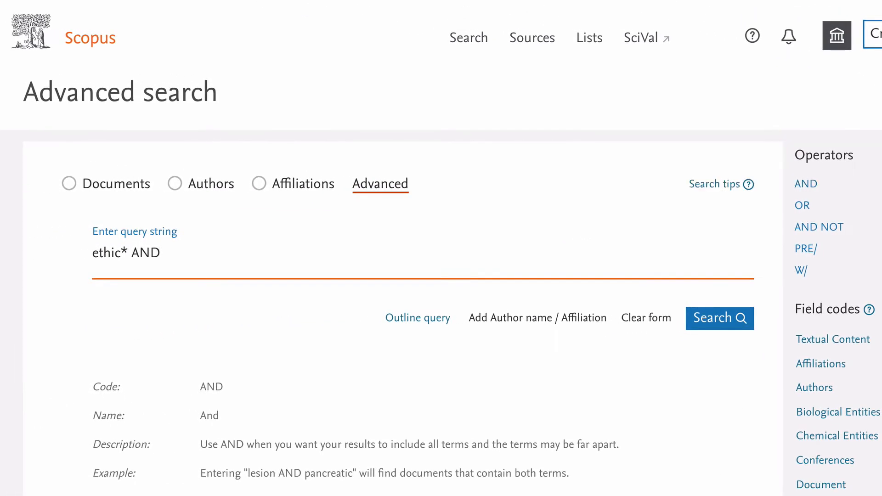
{"action": "type", "text": "nano"}
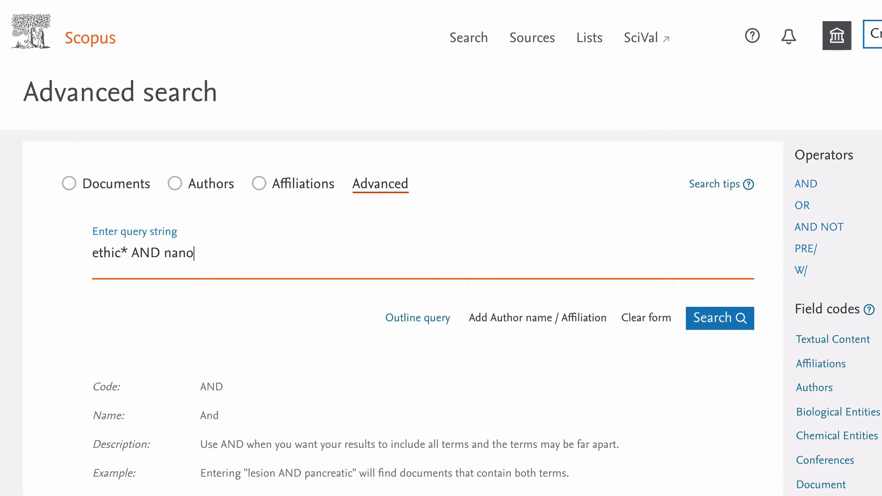
{"action": "type", "text": "tech*"}
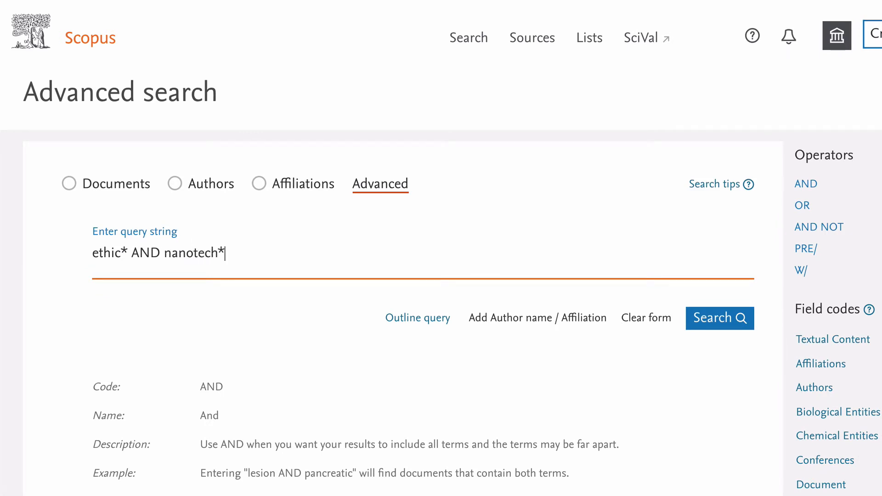
{"action": "type", "text": "AND"}
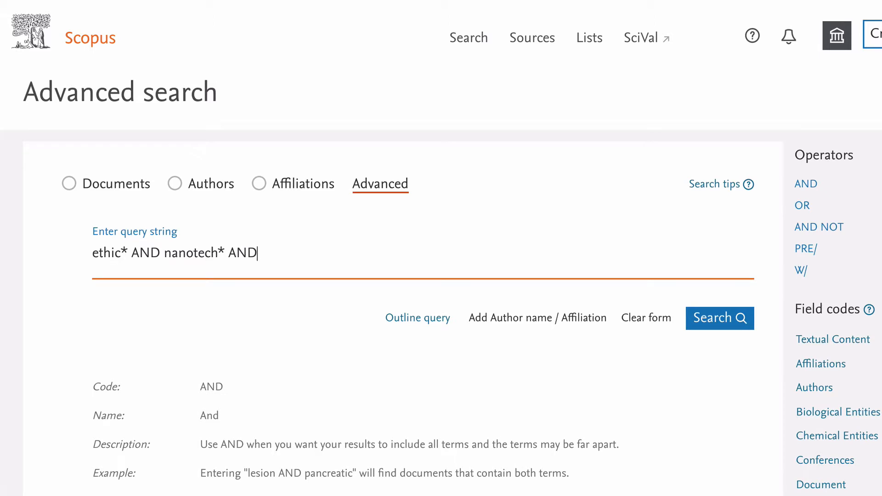
{"action": "type", "text": "(health"}
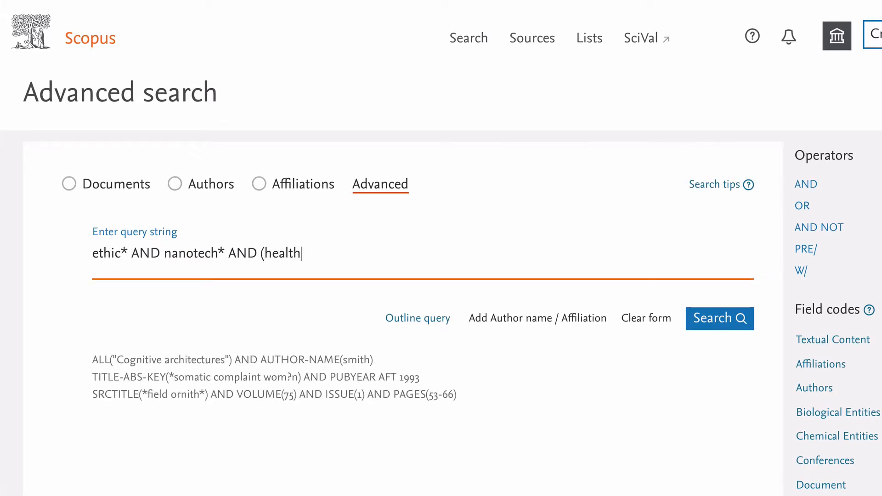
{"action": "type", "text": "*"}
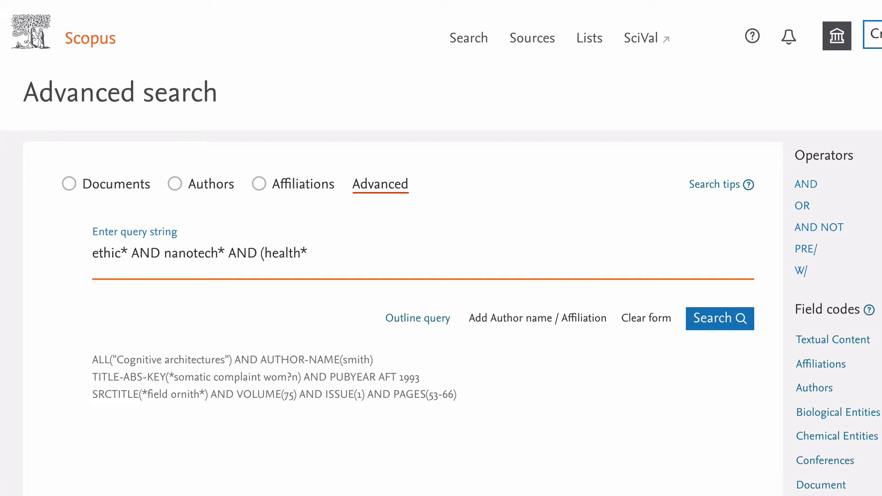
{"action": "type", "text": "OR medic*"}
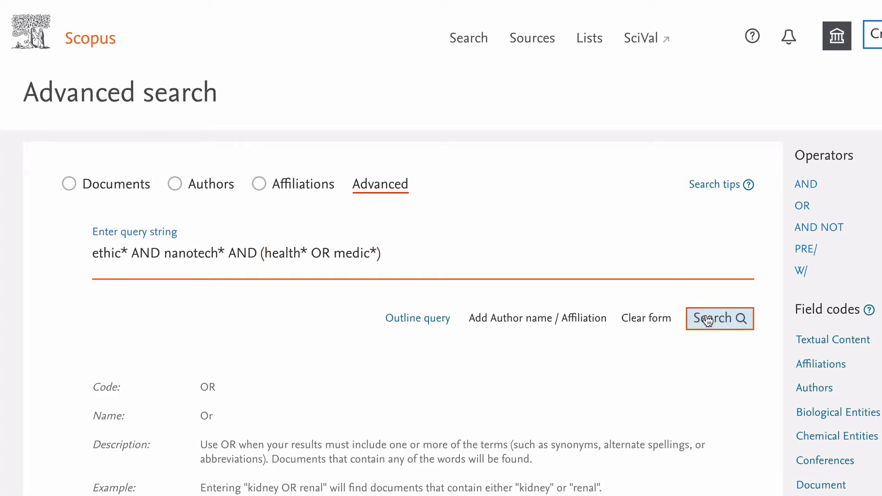
{"action": "left_click", "coordinate": [718, 318]}
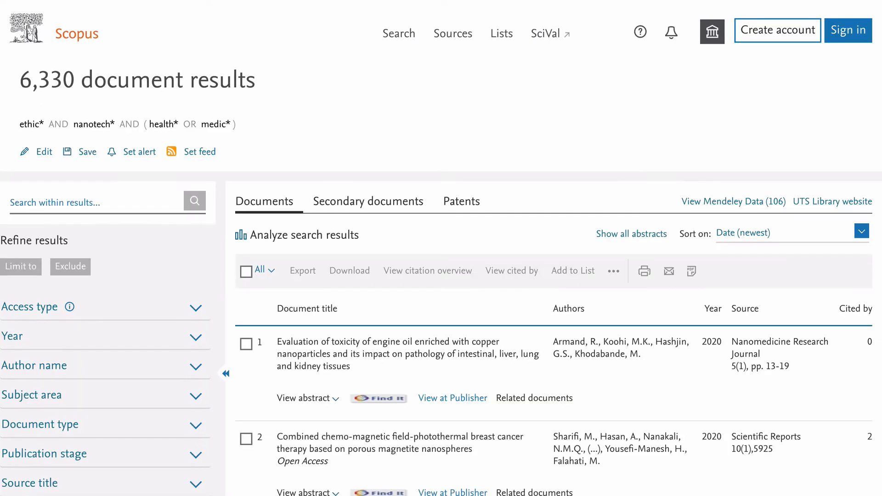
{"action": "scroll", "scroll_direction": "down", "scroll_amount": 3}
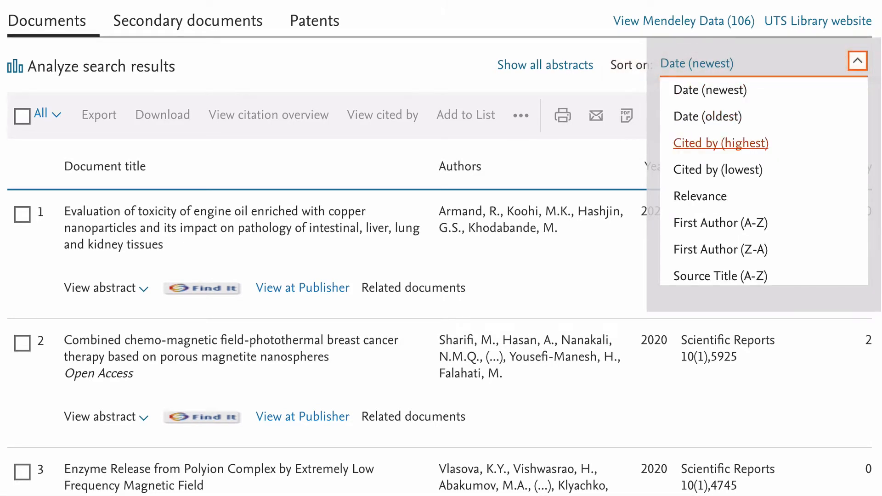
{"action": "left_click", "coordinate": [721, 142]}
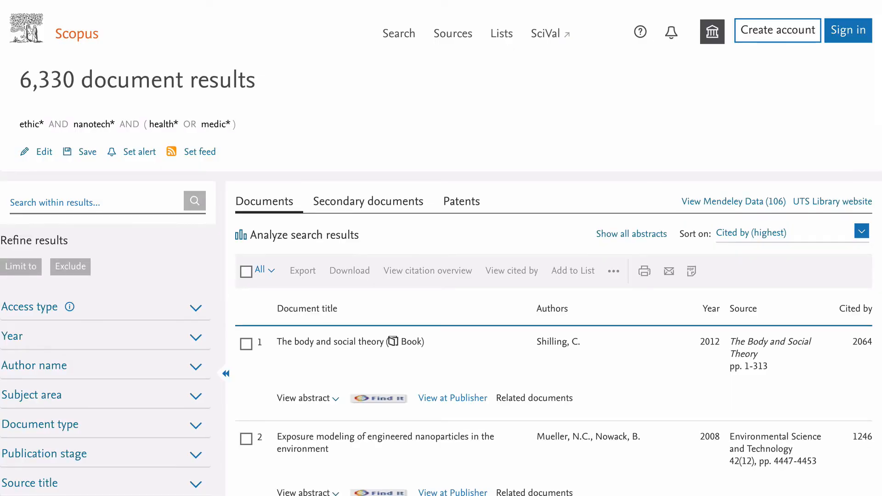
{"action": "scroll", "scroll_direction": "down", "scroll_amount": 3}
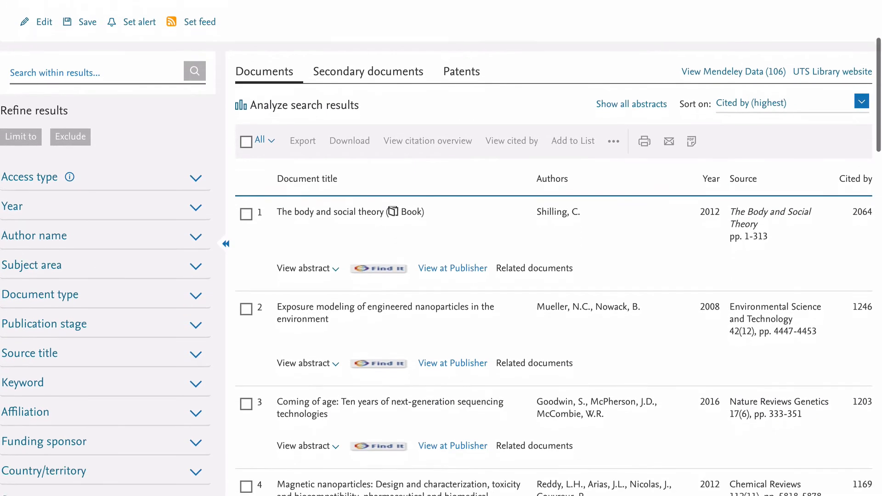
{"action": "left_click", "coordinate": [387, 307]}
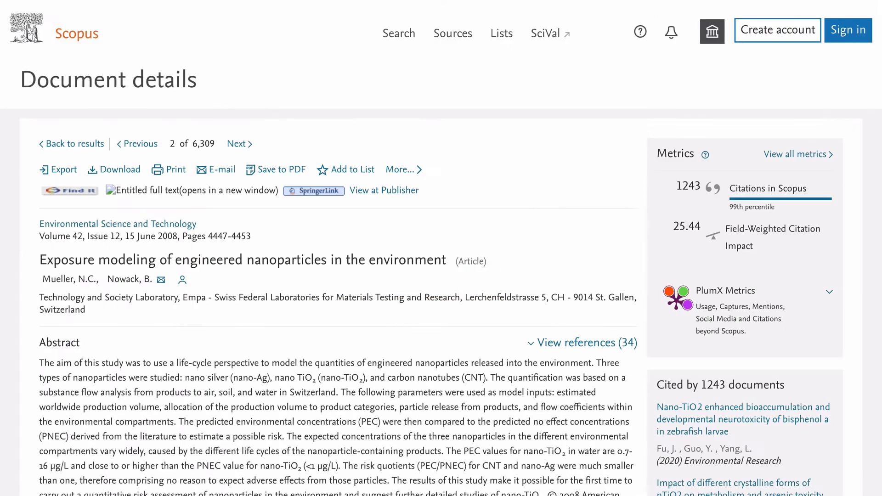
{"action": "scroll", "scroll_direction": "down", "scroll_amount": 3}
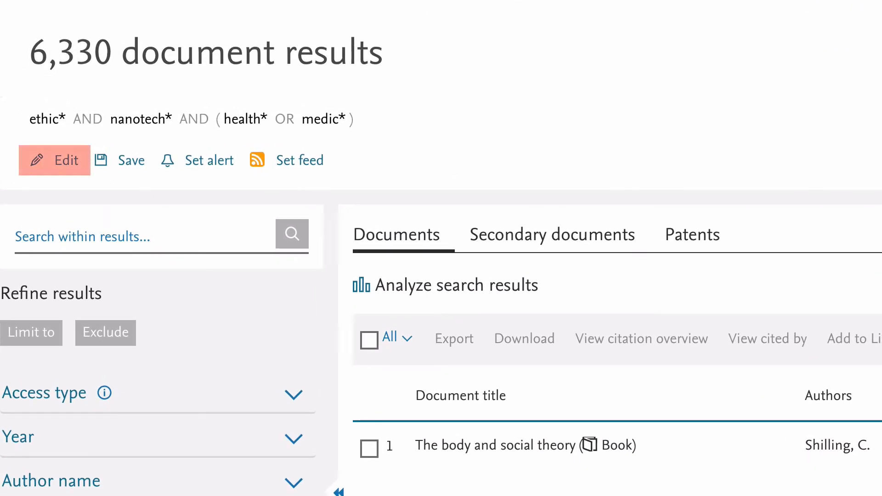
Step: Rewrite the query as TITLE-ABS-KEY(ethic* AND nanotech* AND (health* OR medic*)) and run it for 543 results
{"action": "left_click", "coordinate": [54, 160]}
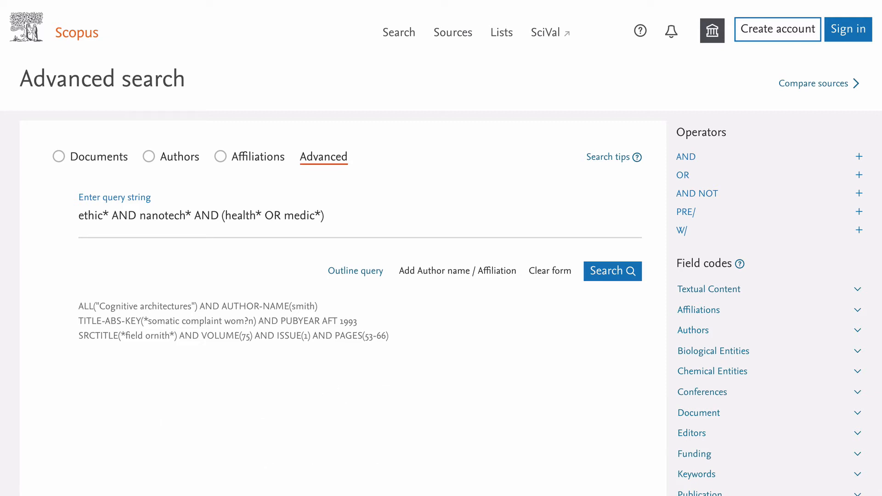
{"action": "triple_click", "coordinate": [201, 215]}
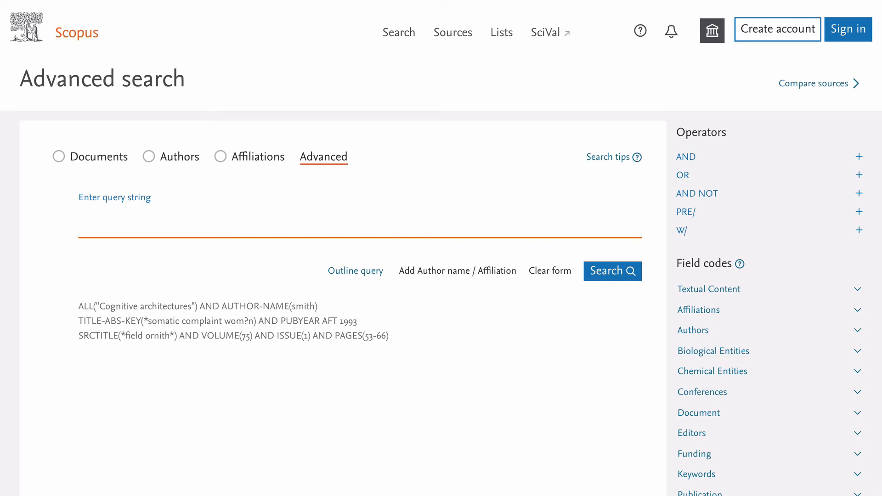
{"action": "left_click", "coordinate": [708, 289]}
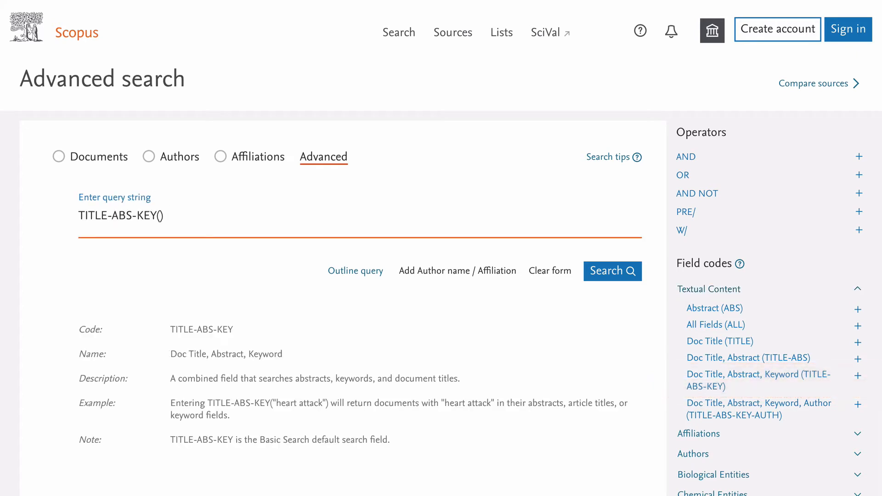
{"action": "type", "text": "ethic* AND nanotech* AND (health* OR medic*)"}
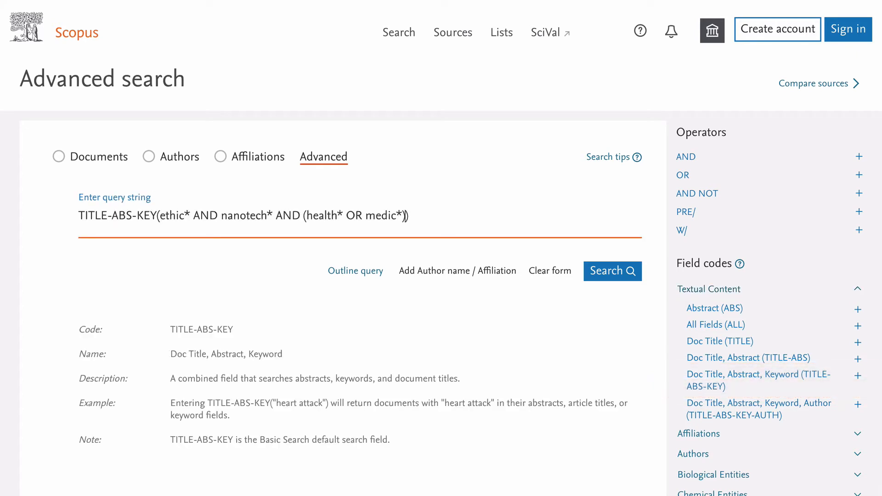
{"action": "left_click", "coordinate": [611, 271]}
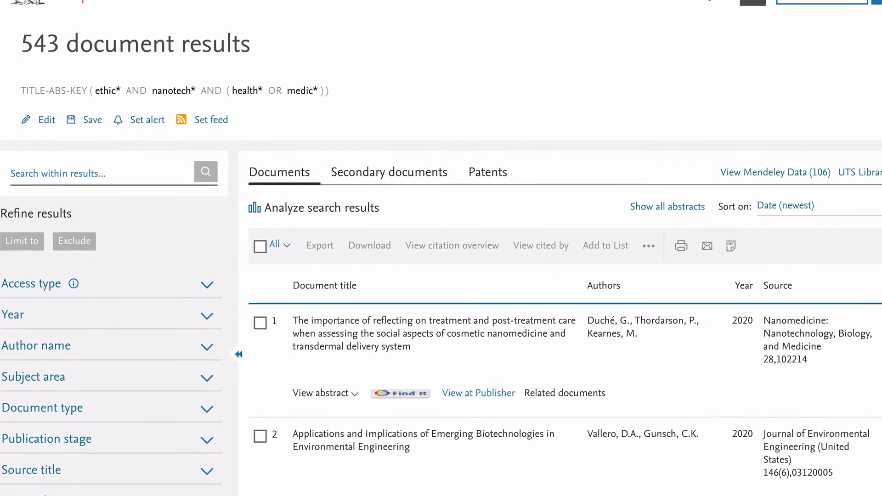
{"action": "scroll", "scroll_direction": "down", "scroll_amount": 3}
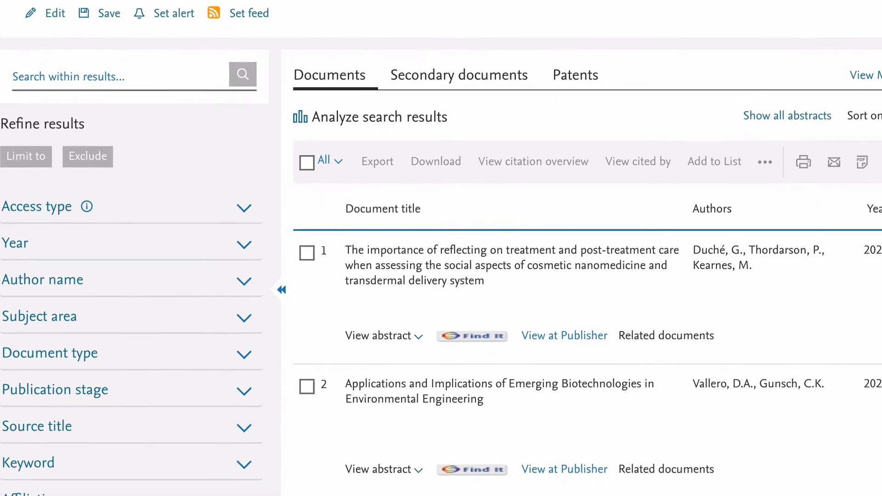
{"action": "scroll", "scroll_direction": "down", "scroll_amount": 3}
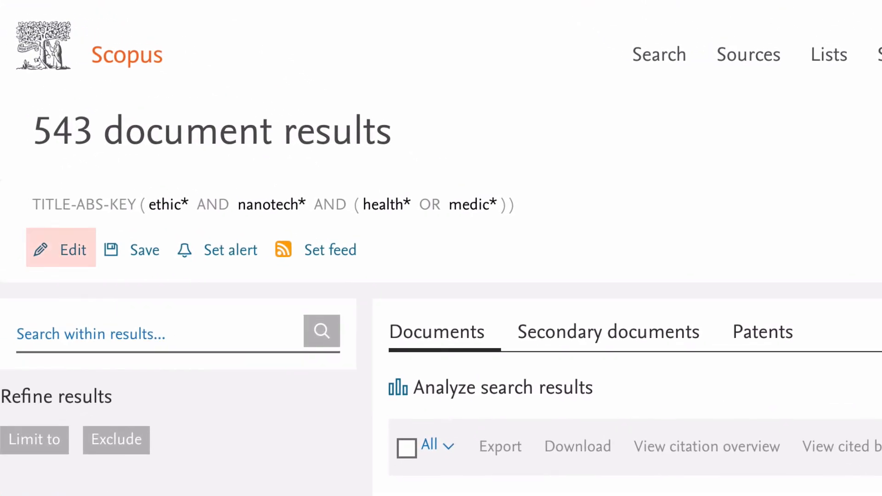
{"action": "left_click", "coordinate": [61, 249]}
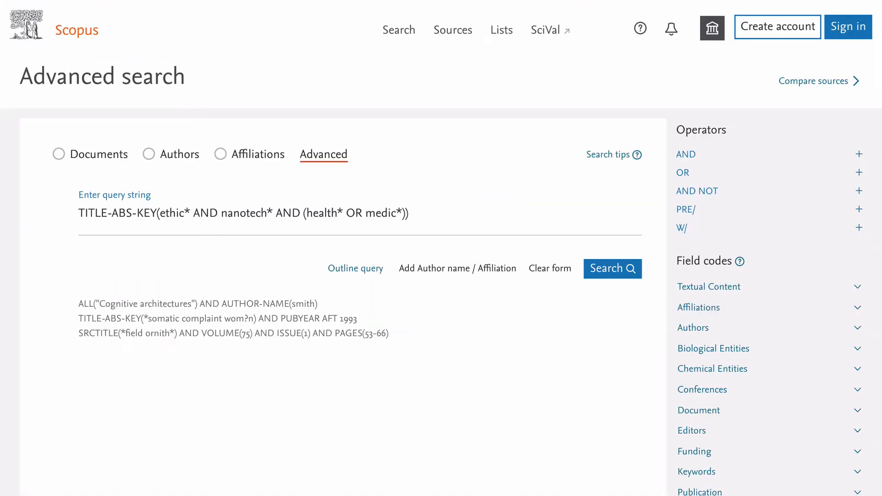
{"action": "scroll", "scroll_direction": "down", "scroll_amount": 3}
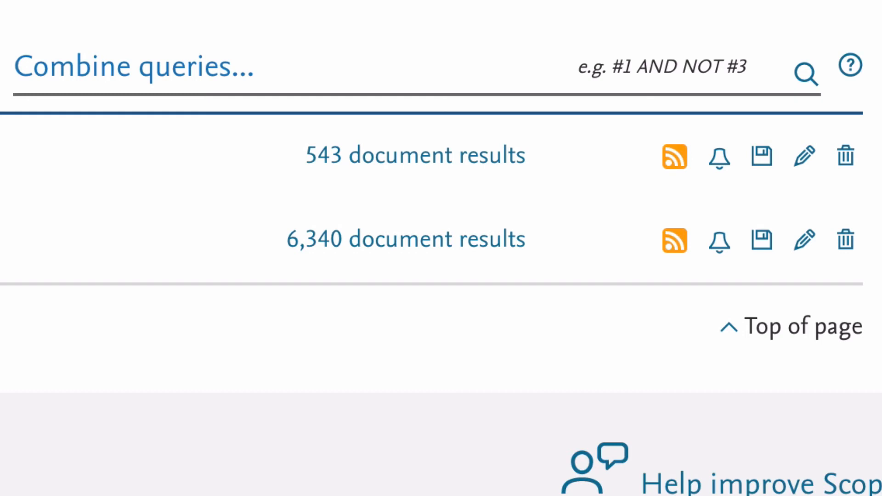
{"action": "left_click", "coordinate": [718, 156]}
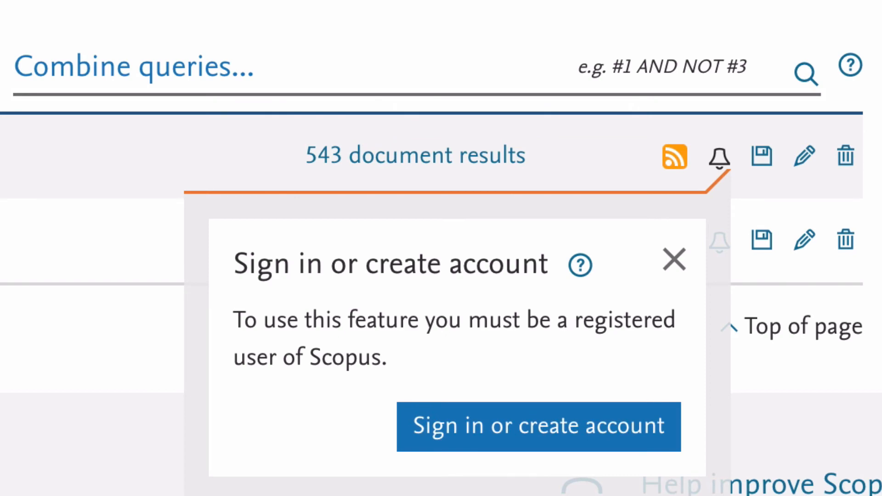
{"action": "left_click", "coordinate": [673, 260]}
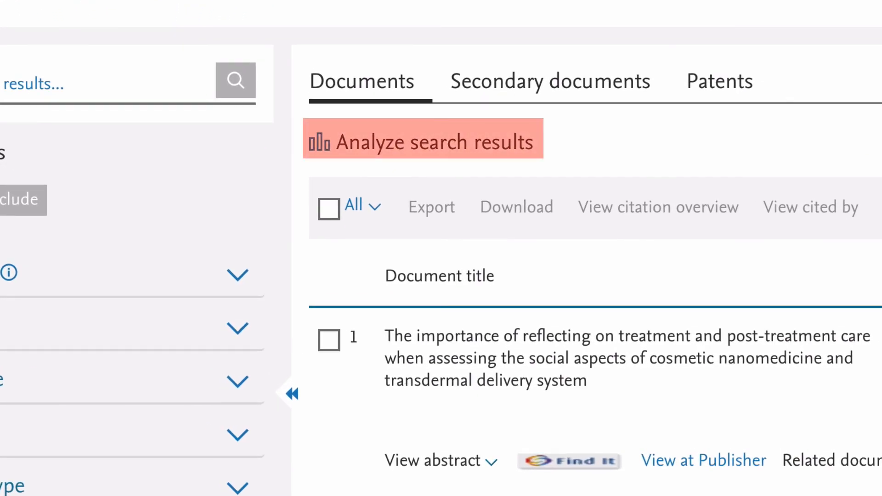
{"action": "mouse_move", "coordinate": [433, 142]}
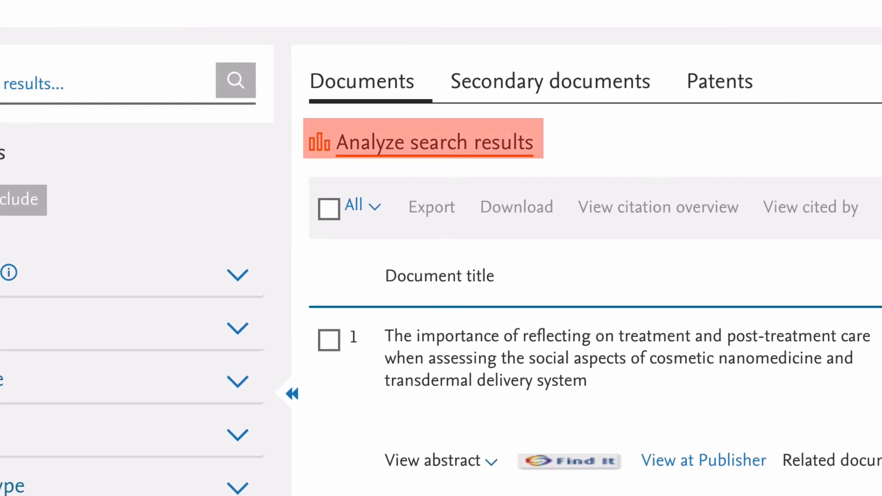
Step: Analyze the 543 results, viewing Documents by year and Documents per year by source
{"action": "left_click", "coordinate": [432, 141]}
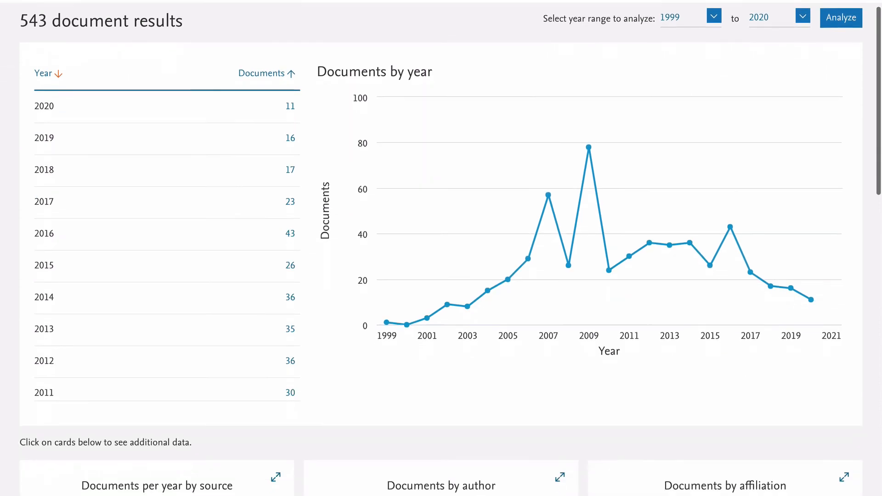
{"action": "scroll", "scroll_direction": "down", "scroll_amount": 3}
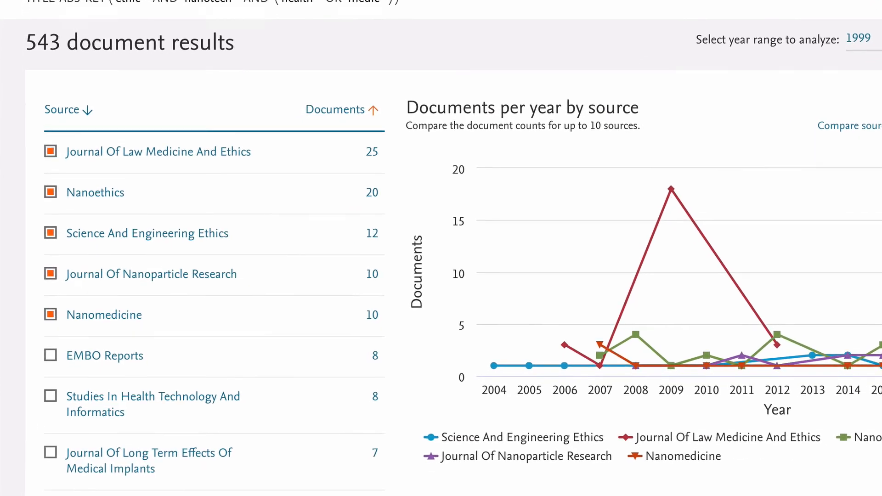
{"action": "scroll", "scroll_direction": "down", "scroll_amount": 3}
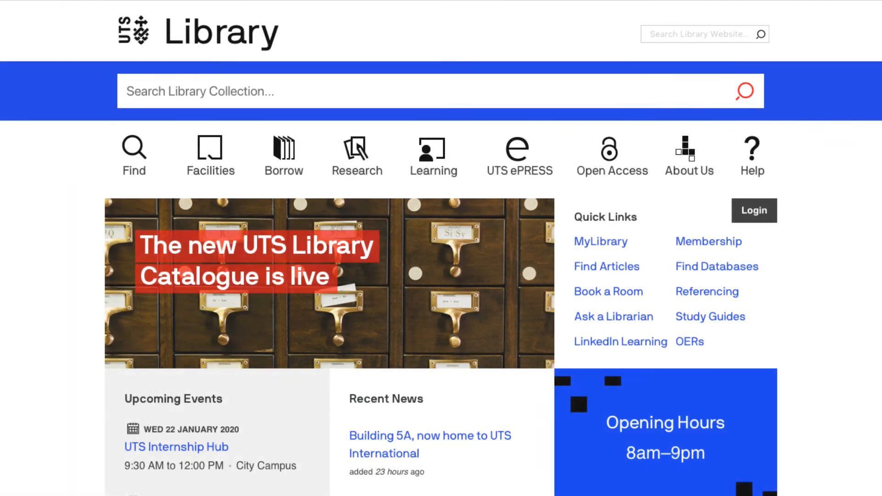
{"action": "left_click", "coordinate": [612, 316]}
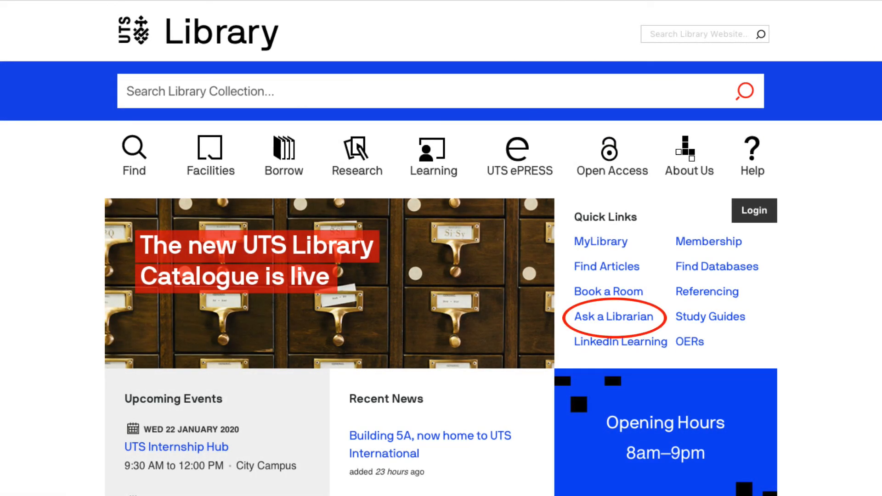